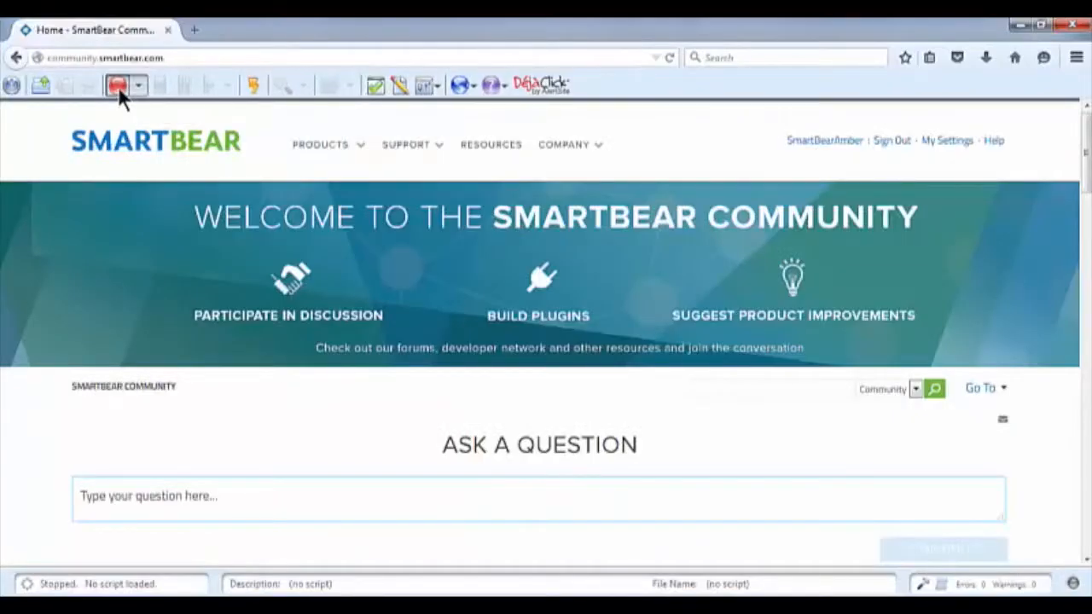
Step: Record signing in to the SmartBear Community site, then stop the recording at seven events
{"action": "left_click", "coordinate": [118, 84]}
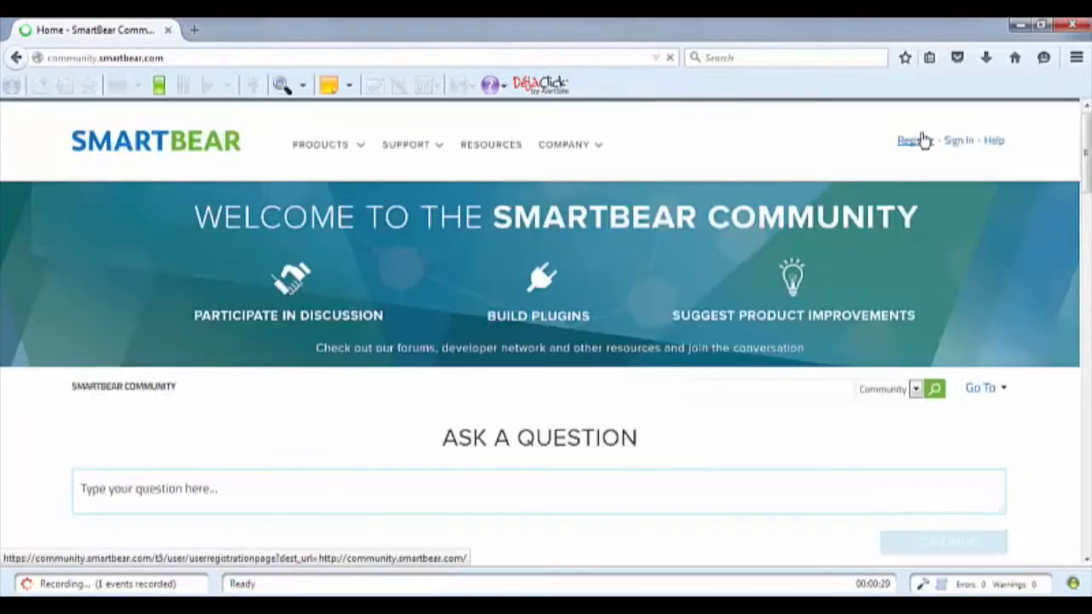
{"action": "left_click", "coordinate": [957, 140]}
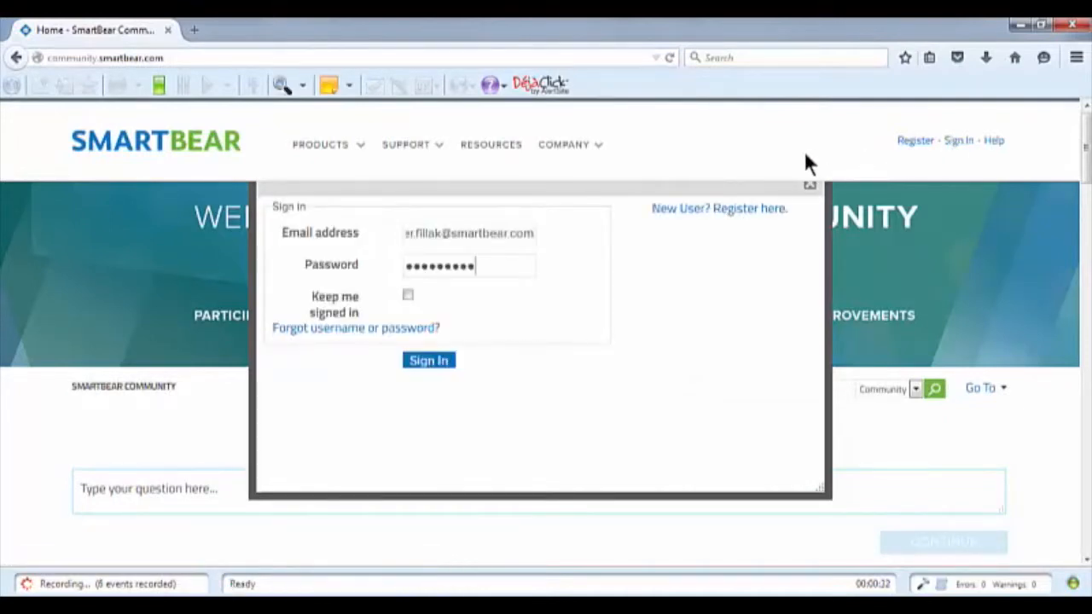
{"action": "left_click", "coordinate": [429, 360]}
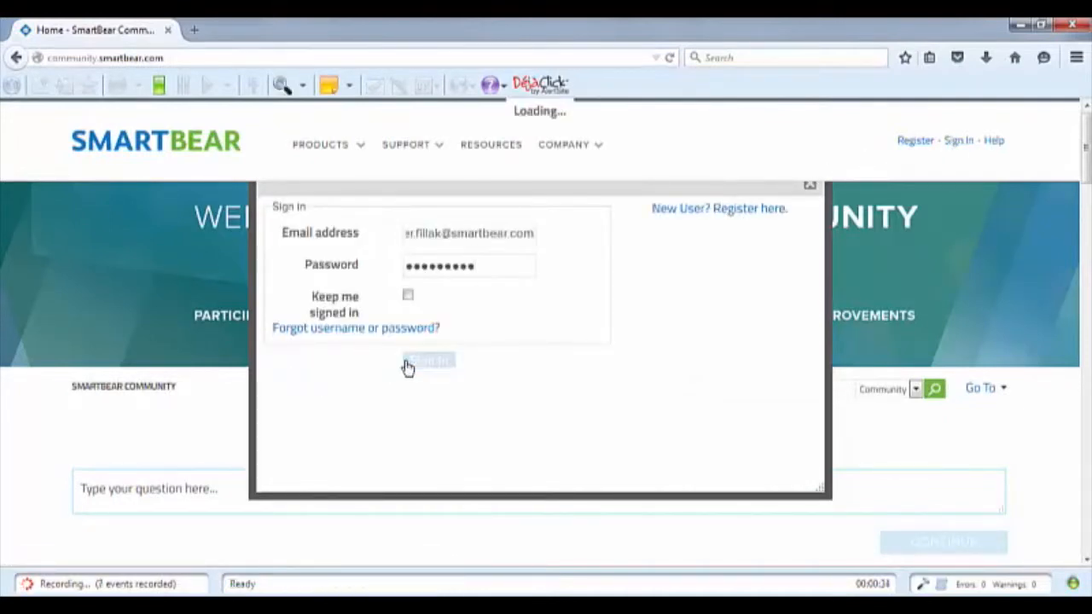
{"action": "left_click", "coordinate": [428, 359]}
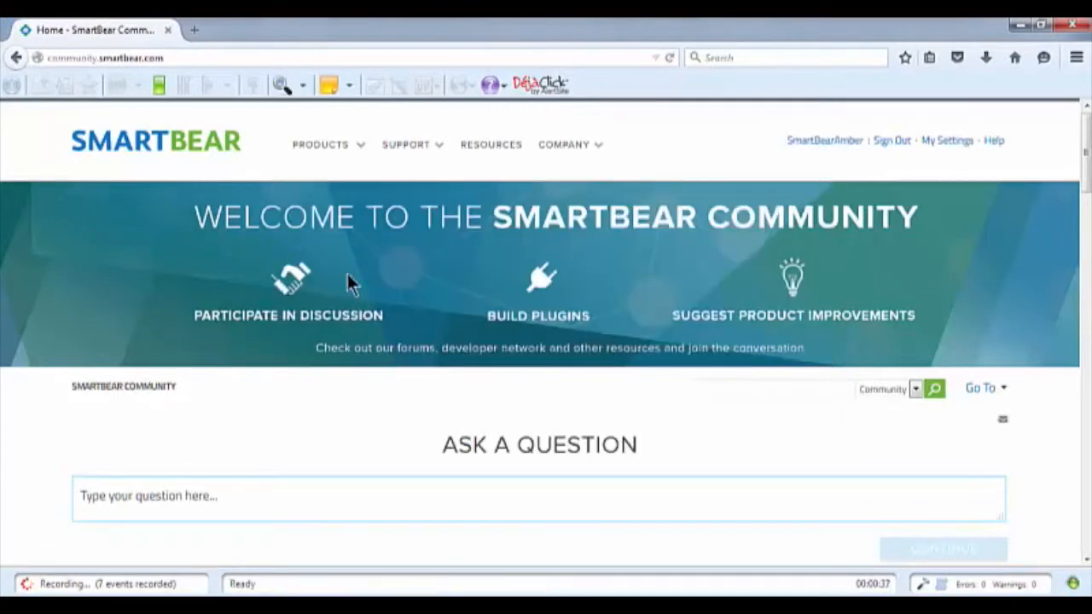
{"action": "left_click", "coordinate": [158, 84]}
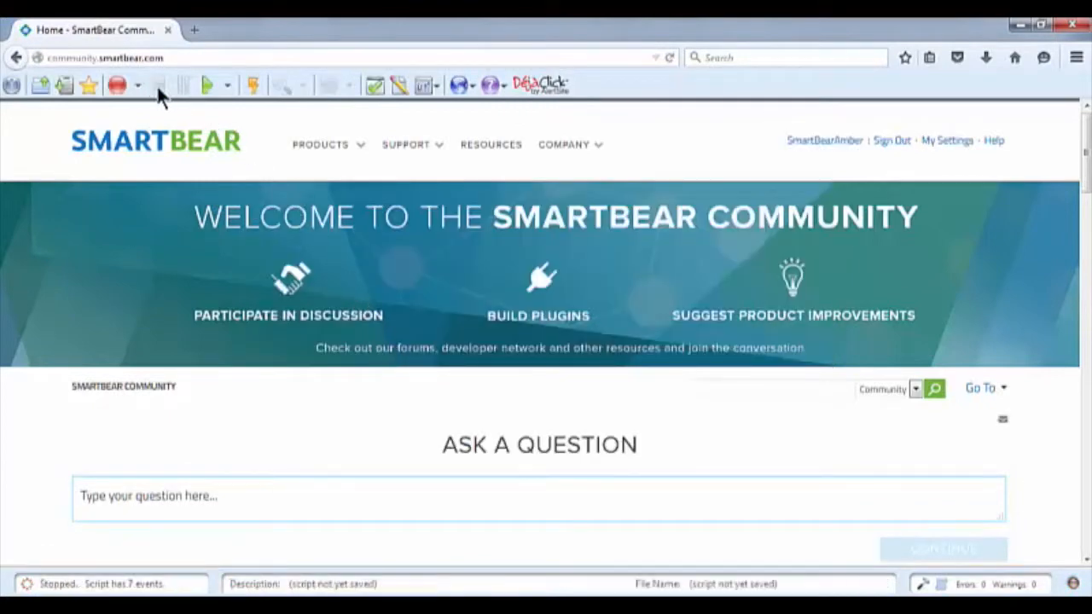
Step: Dismiss the Recording complete notice and replay the sign-in script until all 7 events succeed
{"action": "left_click", "coordinate": [117, 84]}
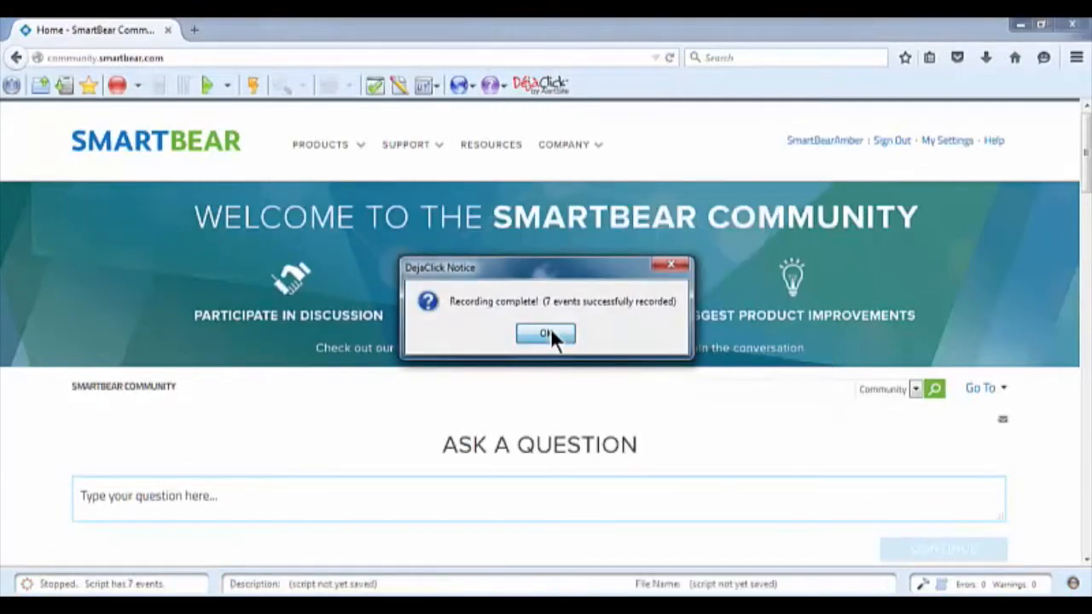
{"action": "left_click", "coordinate": [546, 333]}
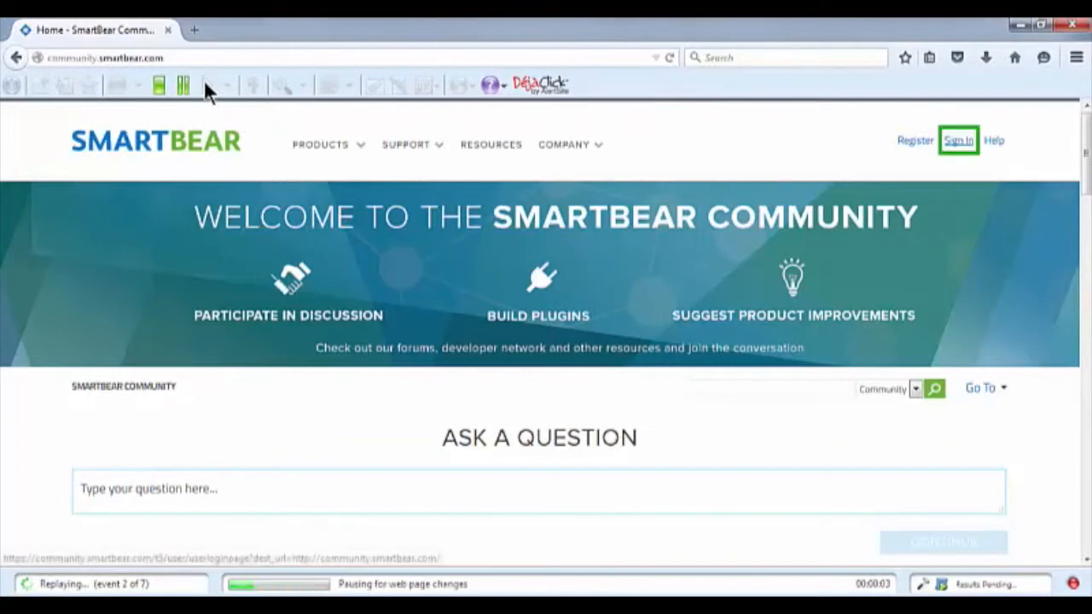
{"action": "left_click", "coordinate": [958, 140]}
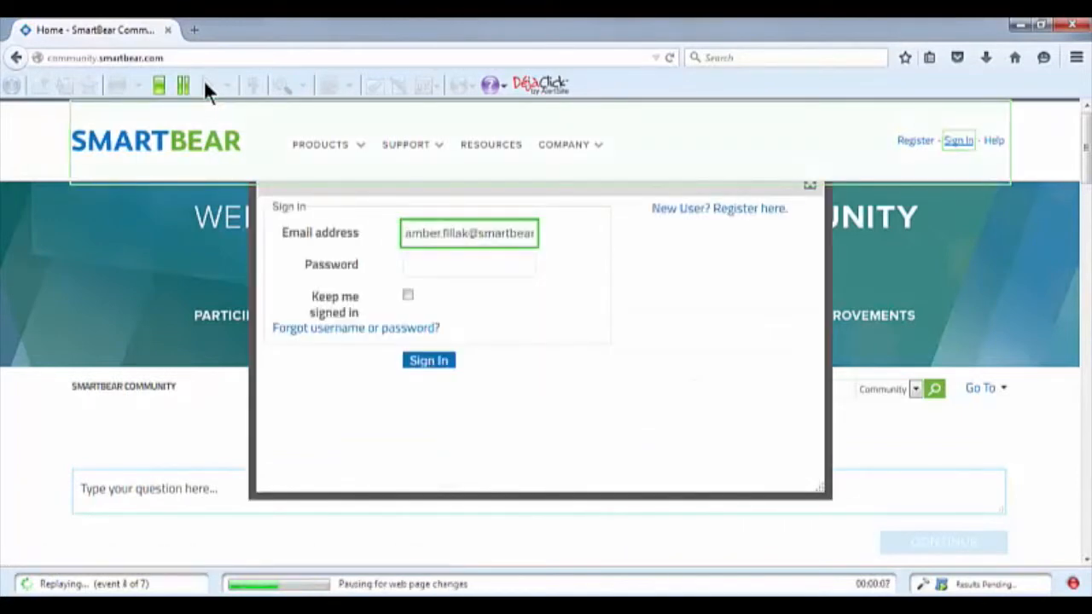
{"action": "left_click", "coordinate": [469, 264]}
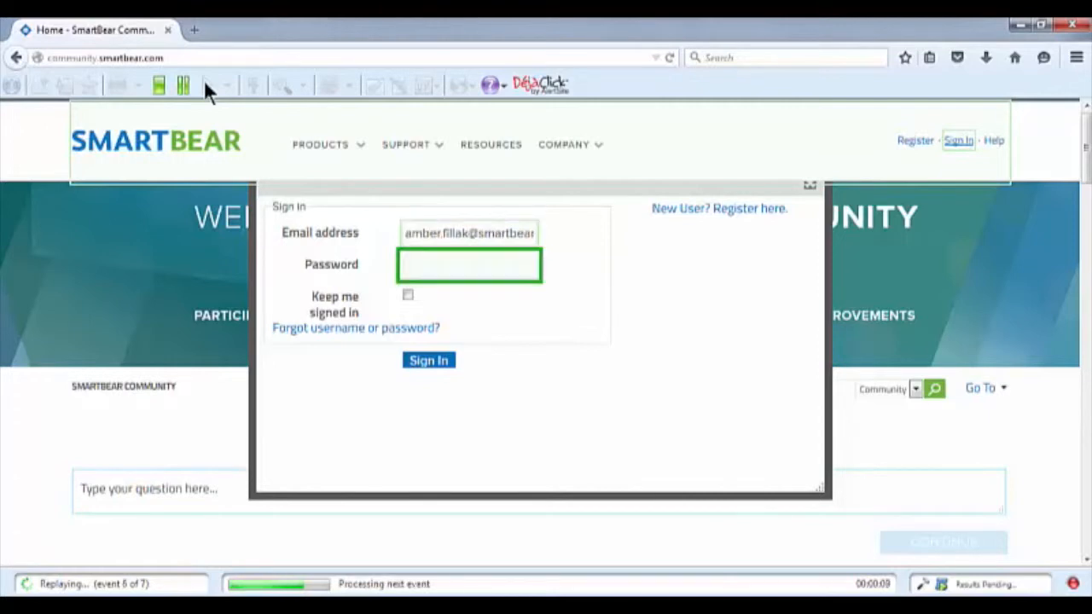
{"action": "left_click", "coordinate": [428, 360]}
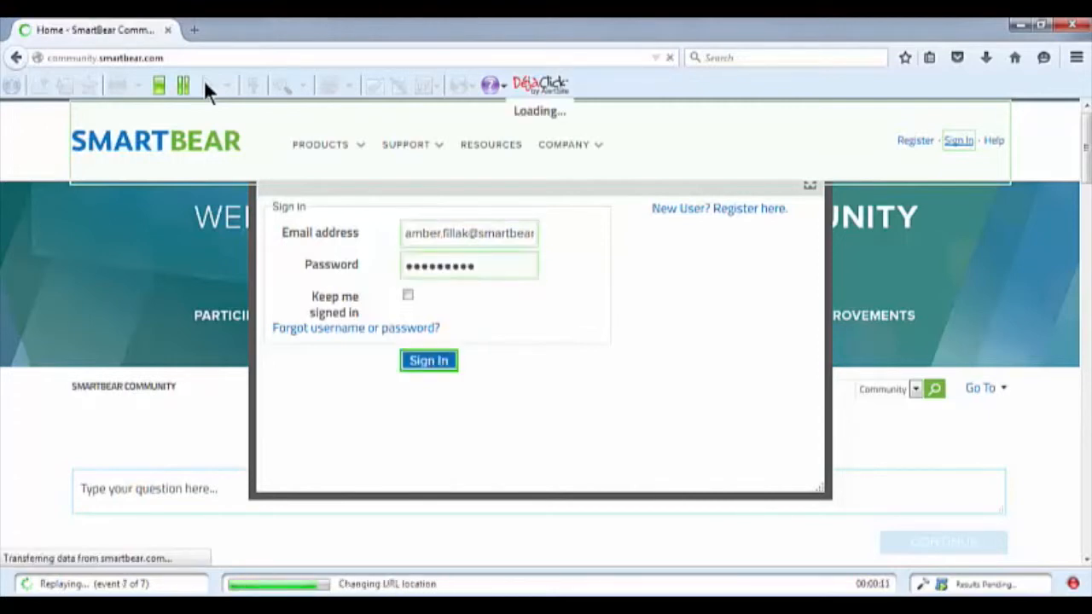
{"action": "left_click", "coordinate": [427, 360]}
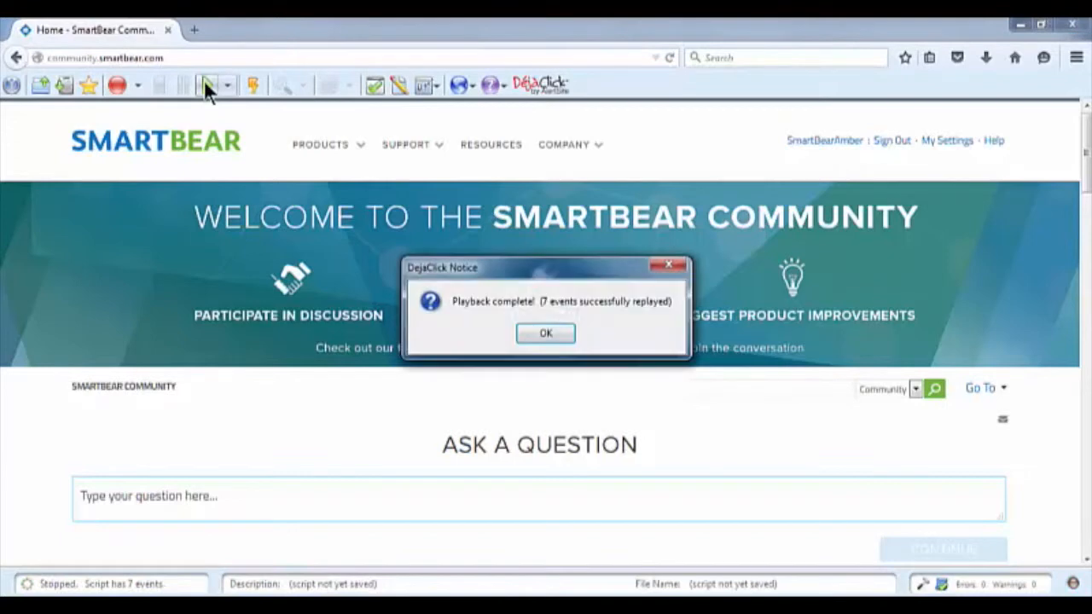
Step: Log in to AlertSite Test On Demand and test the script from Austin, Texas
{"action": "left_click", "coordinate": [545, 333]}
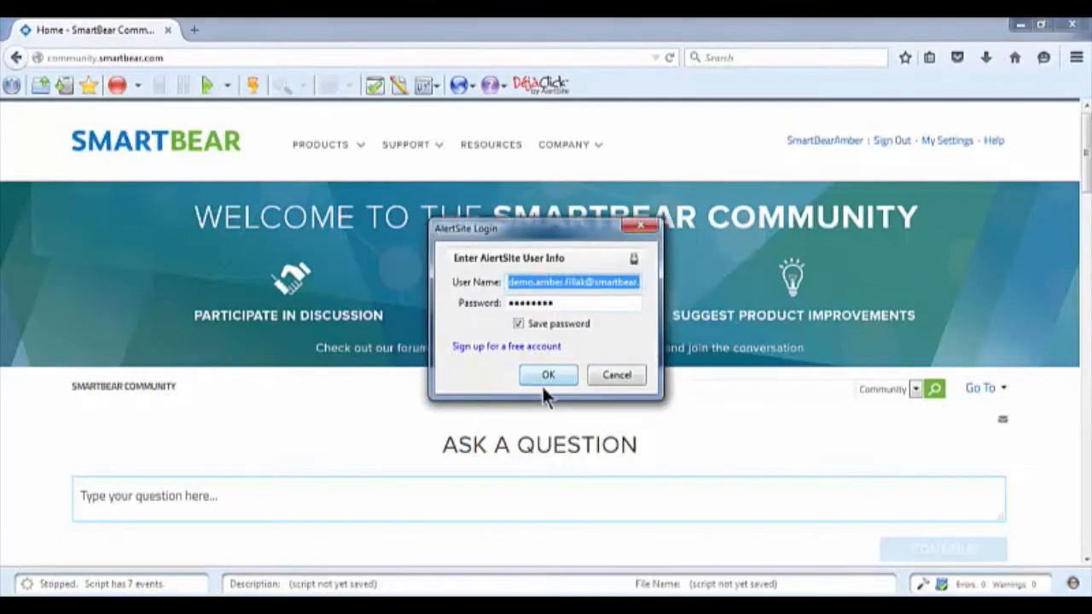
{"action": "left_click", "coordinate": [548, 375]}
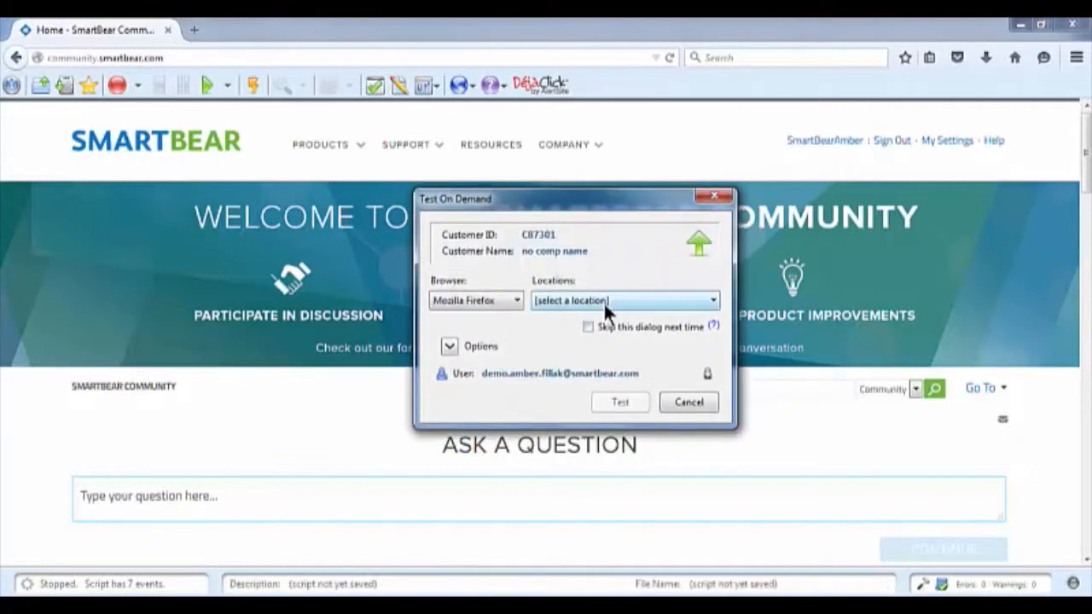
{"action": "left_click", "coordinate": [623, 299]}
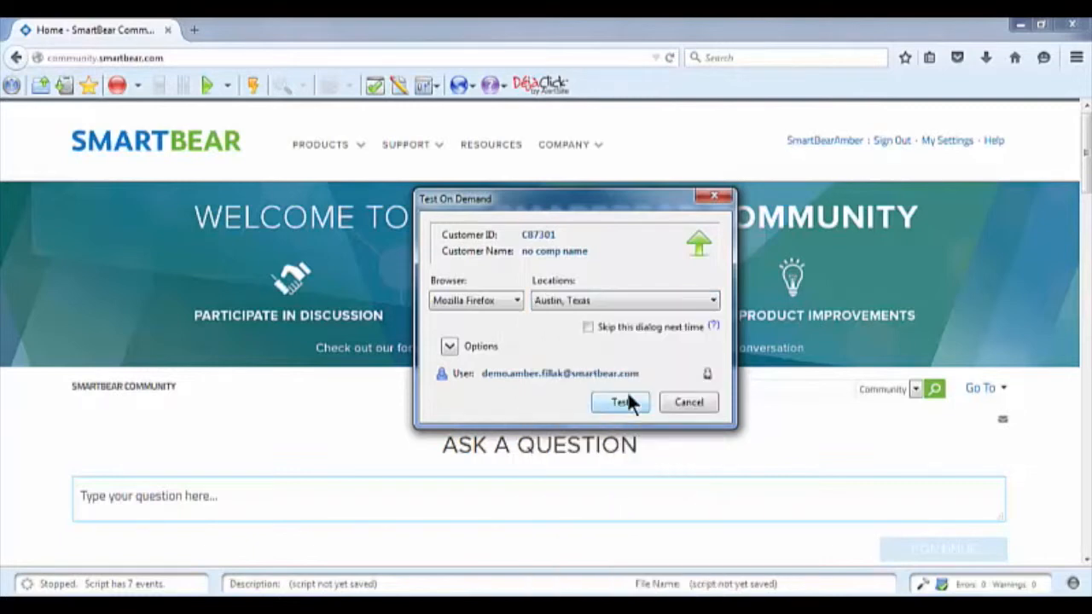
{"action": "left_click", "coordinate": [620, 402]}
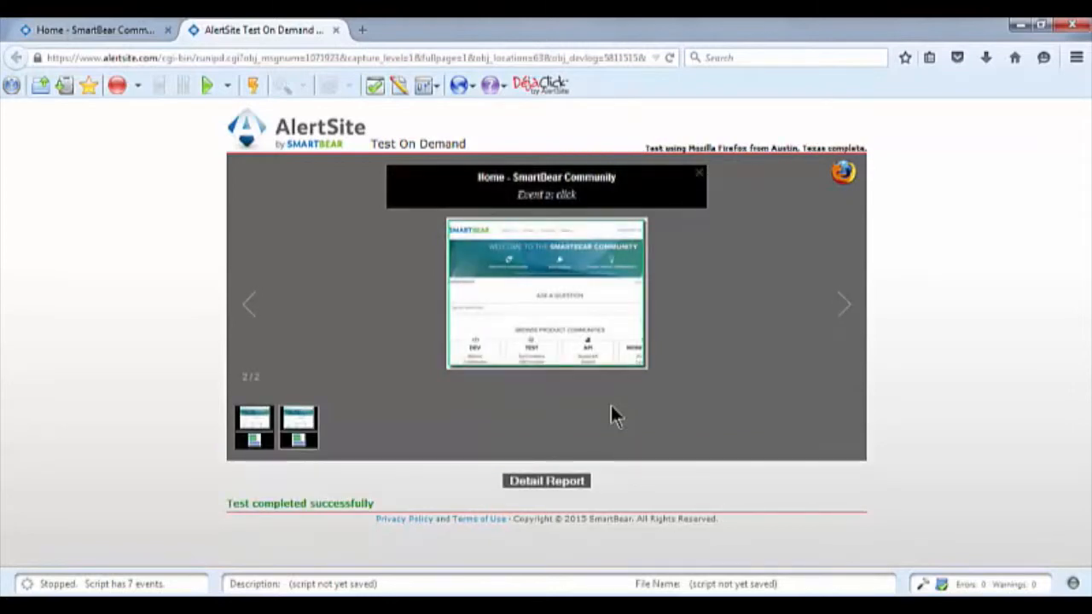
Step: Choose Upload Recording from the DejaClick toolbar's AlertSite dropdown
{"action": "left_click", "coordinate": [460, 85]}
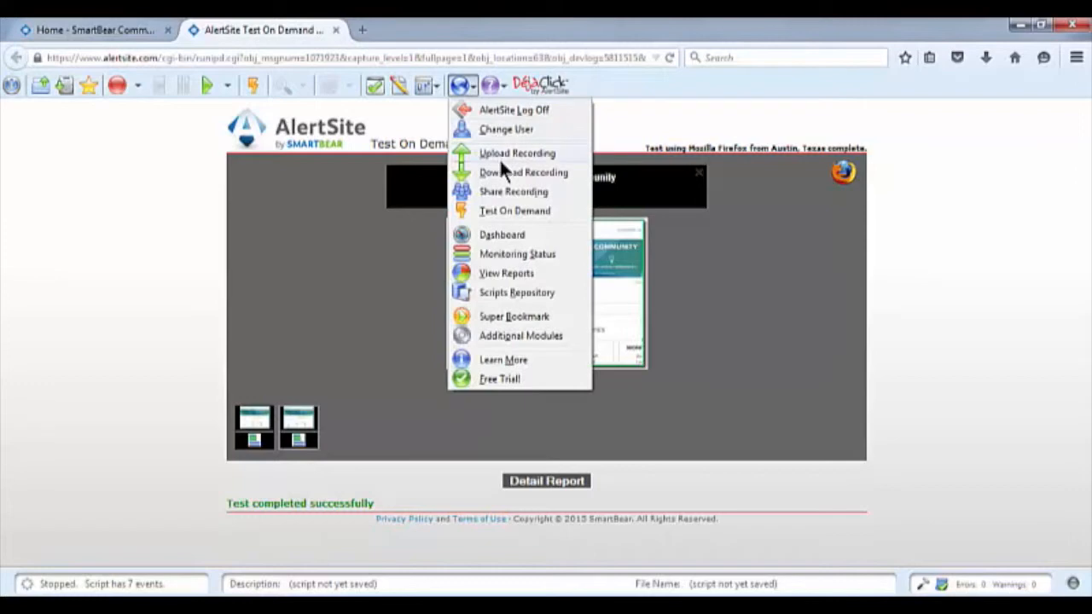
{"action": "left_click", "coordinate": [517, 153]}
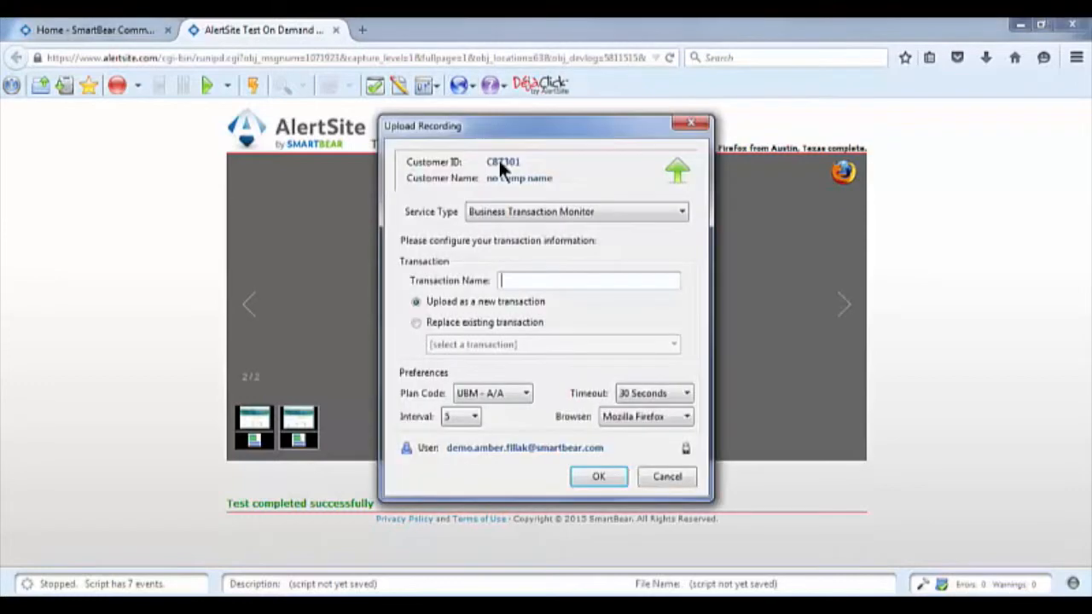
{"action": "mouse_move", "coordinate": [502, 171]}
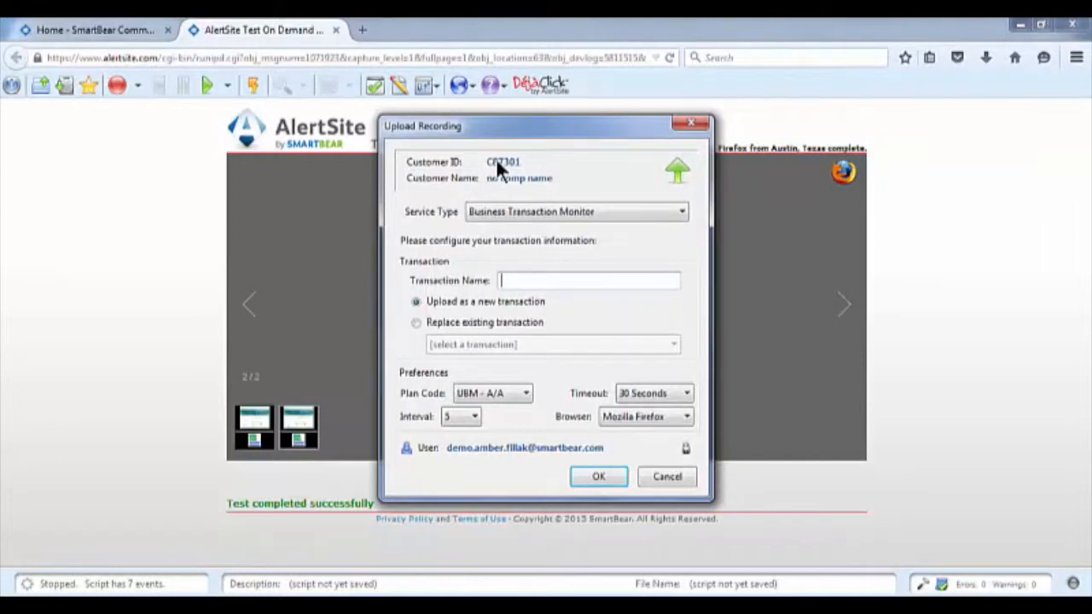
{"action": "left_click", "coordinate": [589, 280]}
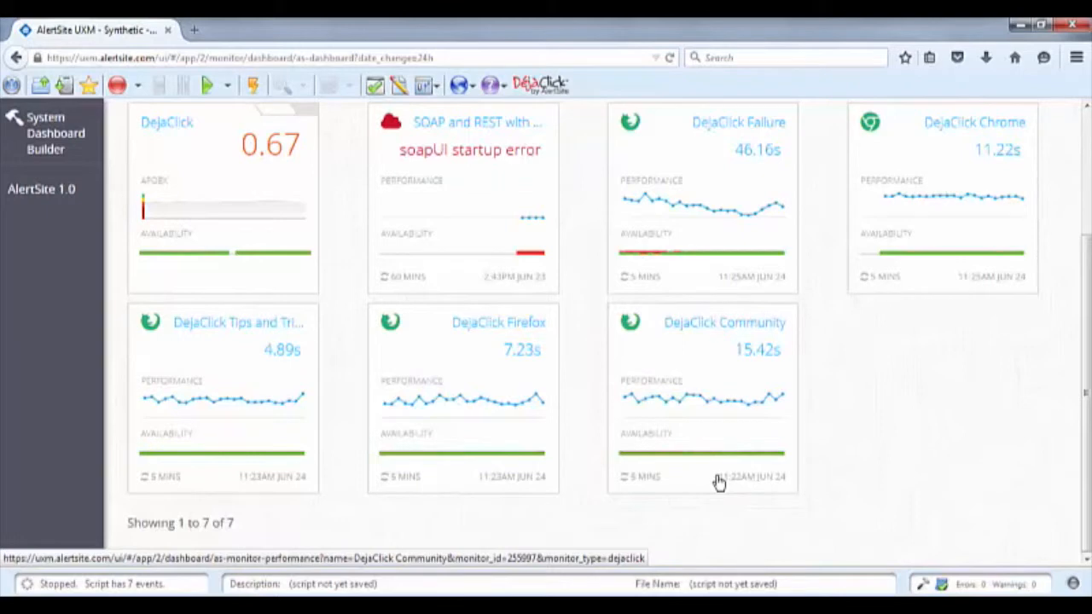
Step: Open the DejaClick Community dashboard tile and view its Summary tab
{"action": "left_click", "coordinate": [723, 323]}
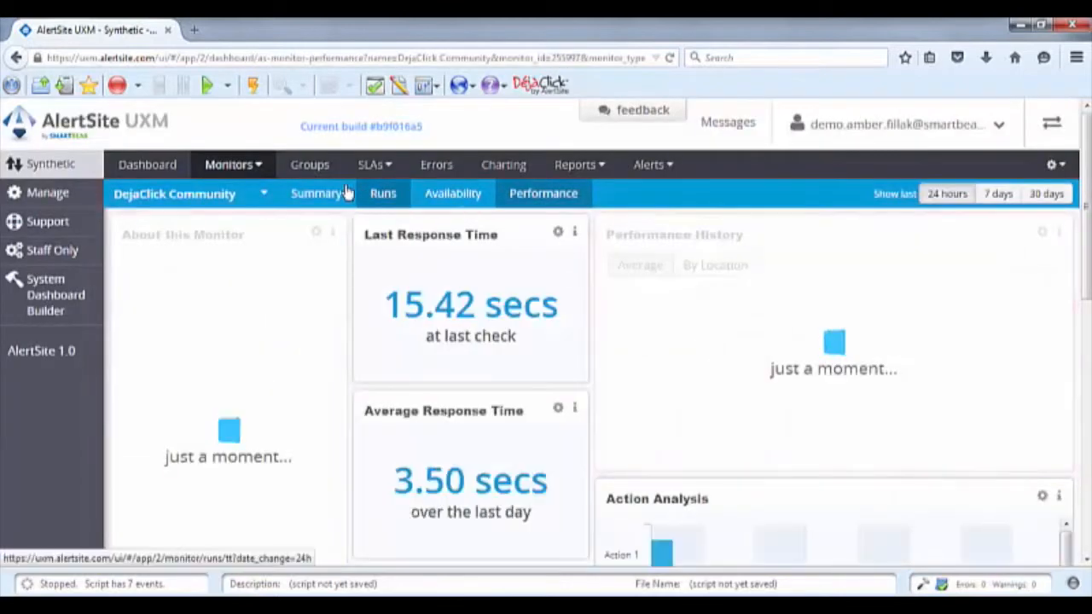
{"action": "left_click", "coordinate": [316, 193]}
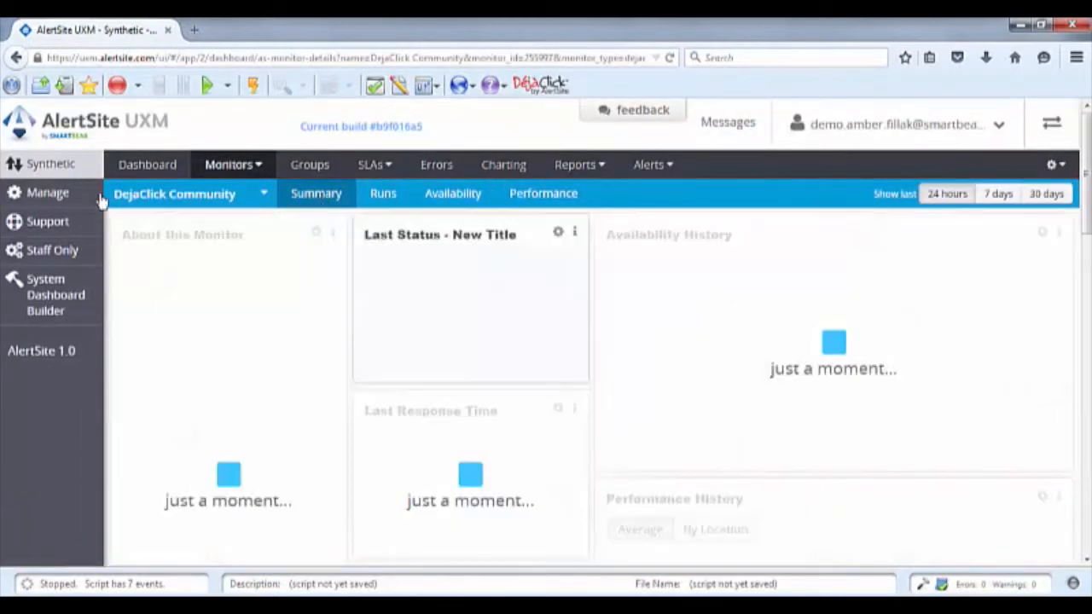